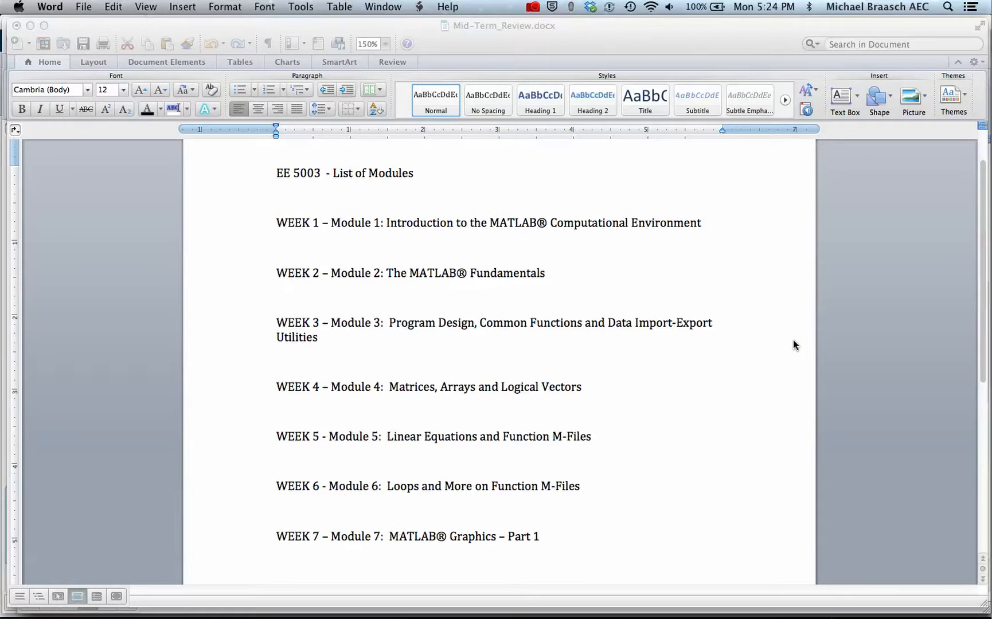
mouse_move(716, 441)
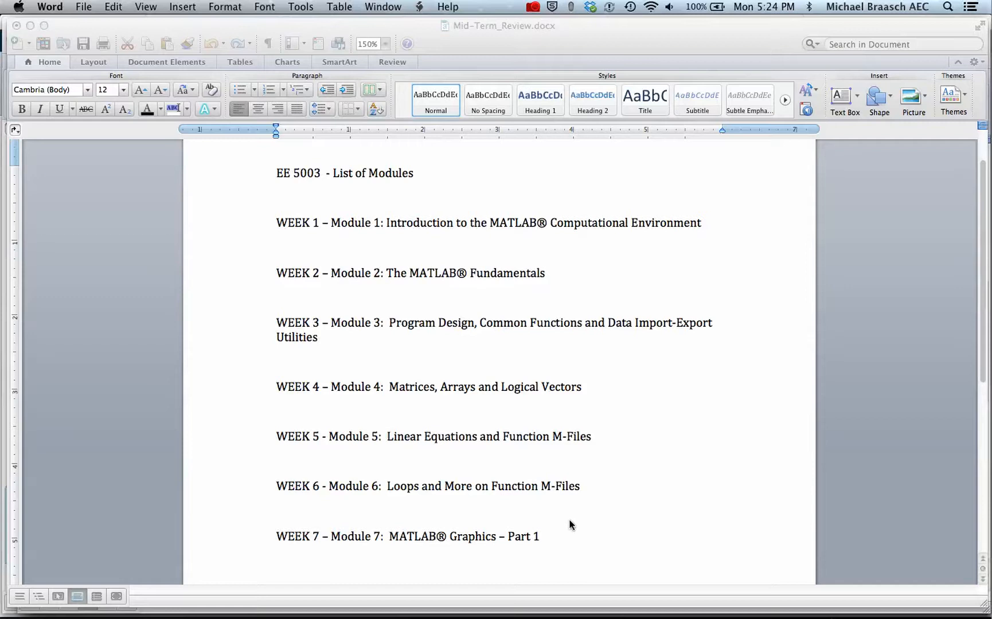
mouse_move(593, 546)
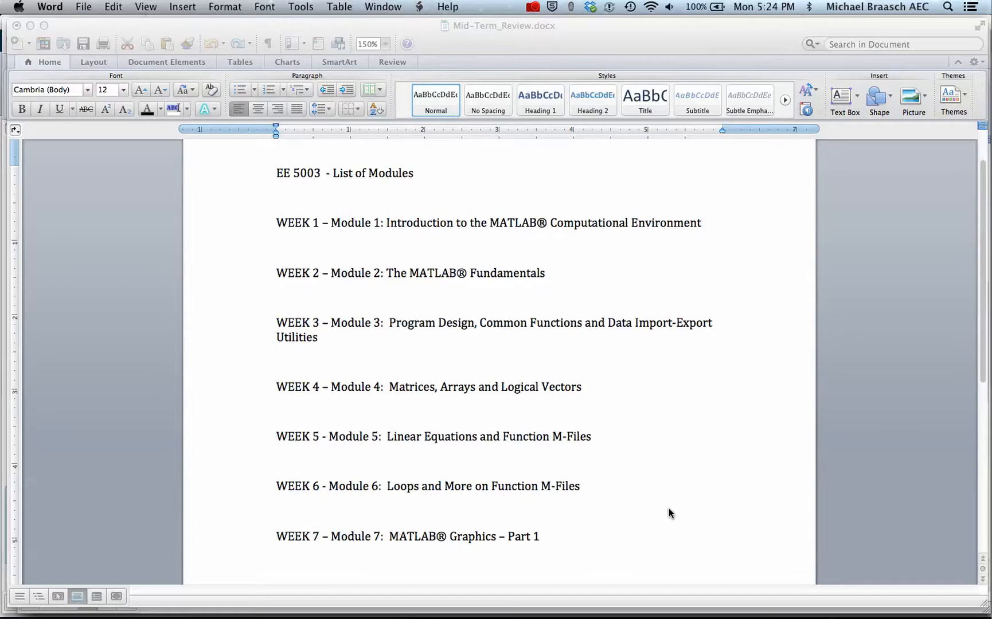
mouse_move(334, 172)
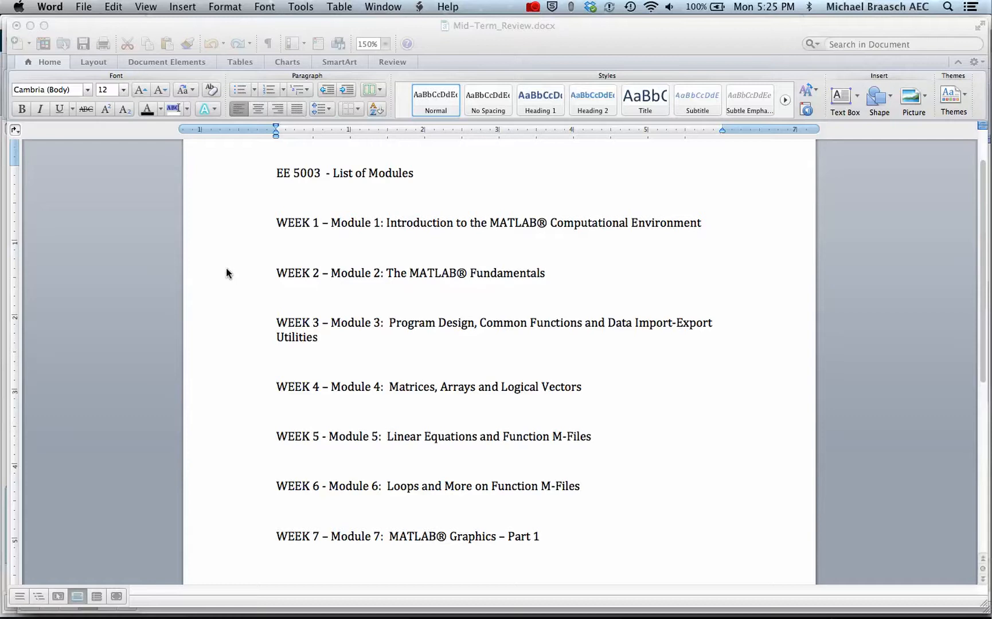
mouse_move(232, 312)
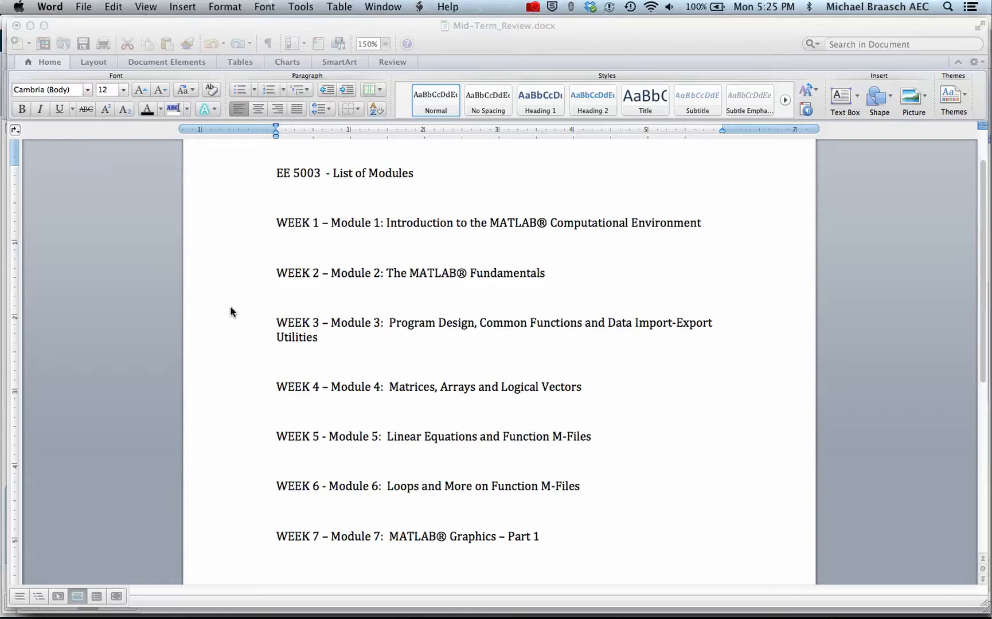
mouse_move(247, 336)
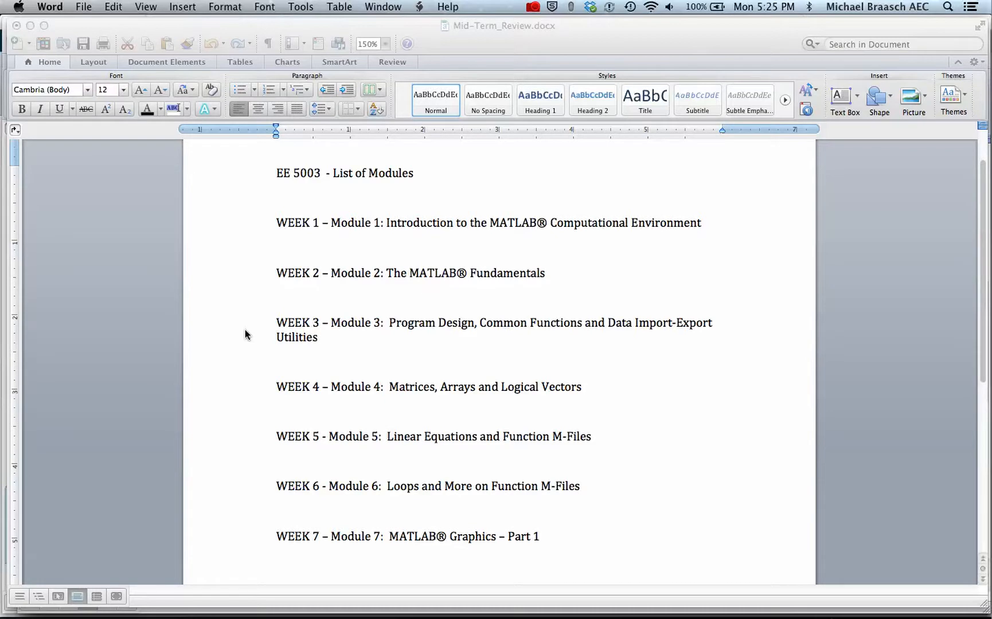
mouse_move(241, 334)
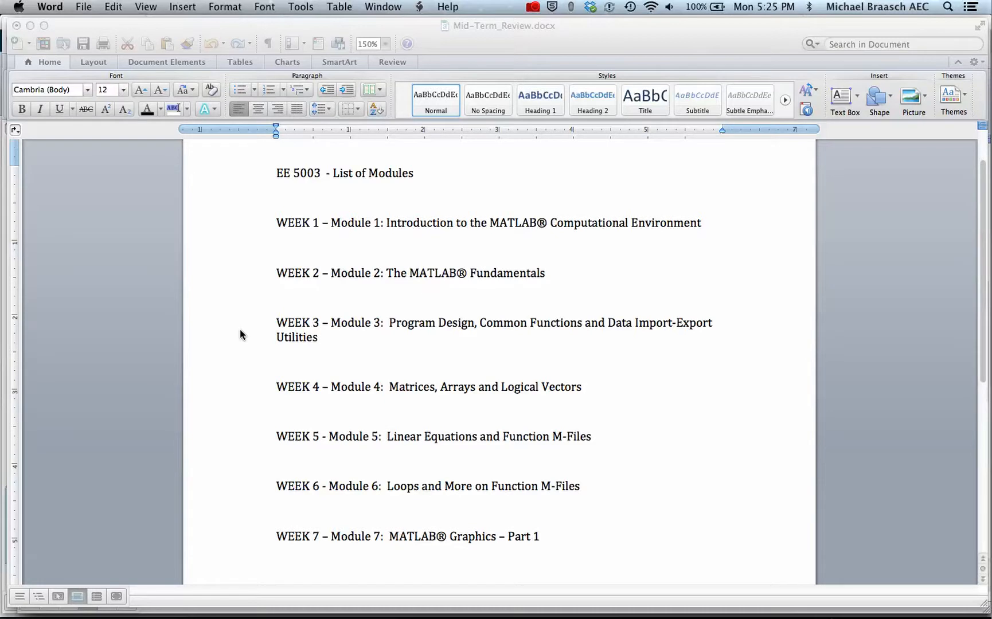
mouse_move(246, 331)
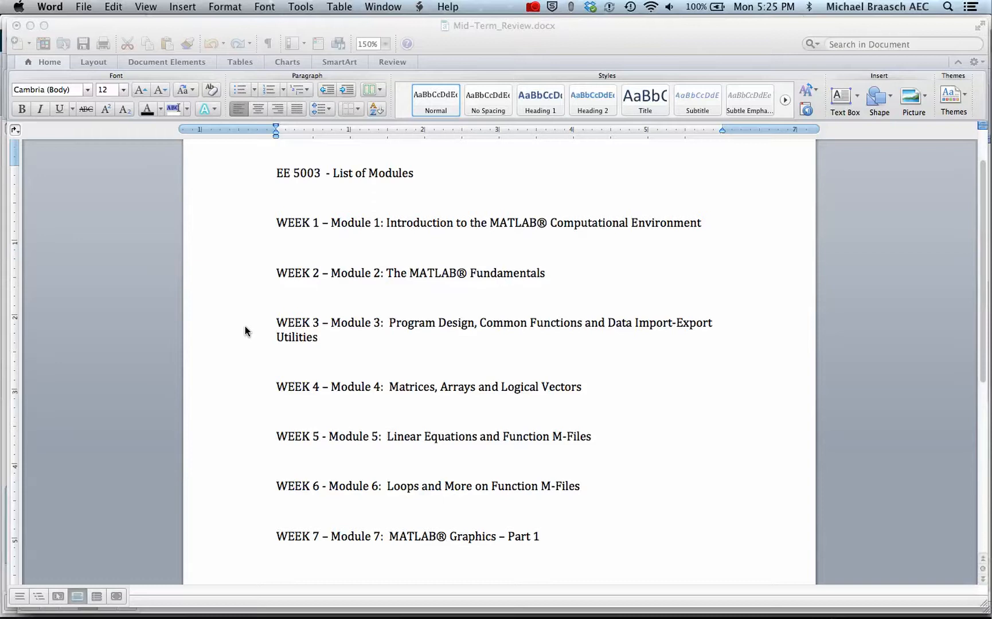
mouse_move(247, 350)
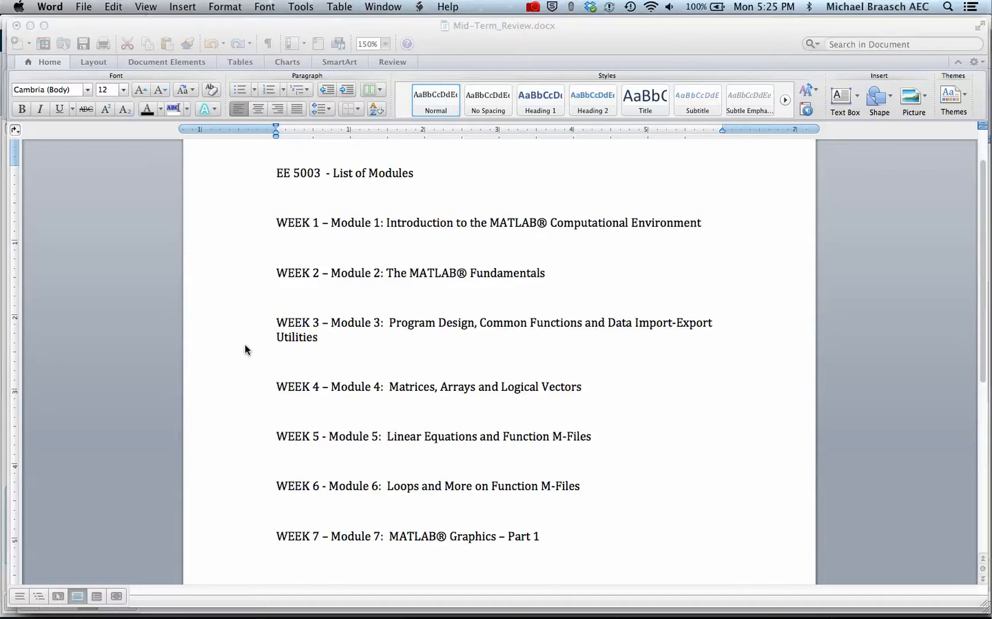
mouse_move(258, 379)
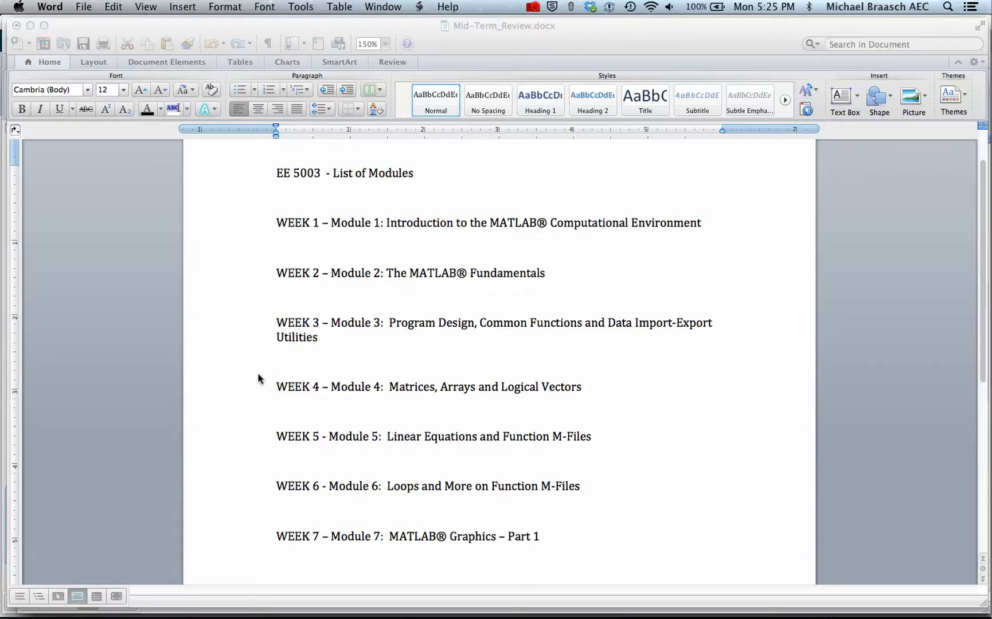
mouse_move(260, 515)
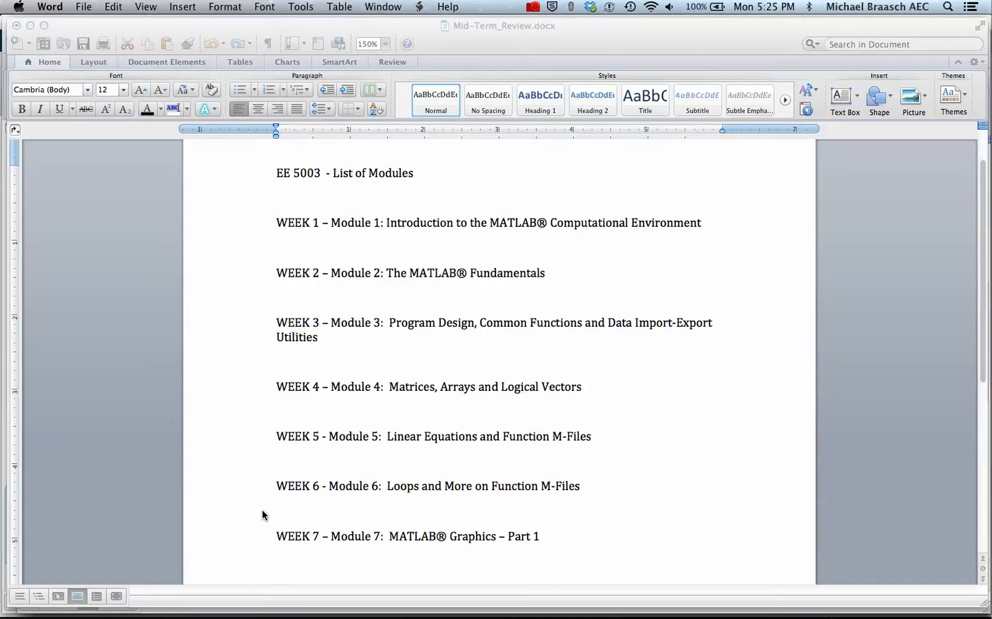
mouse_move(241, 417)
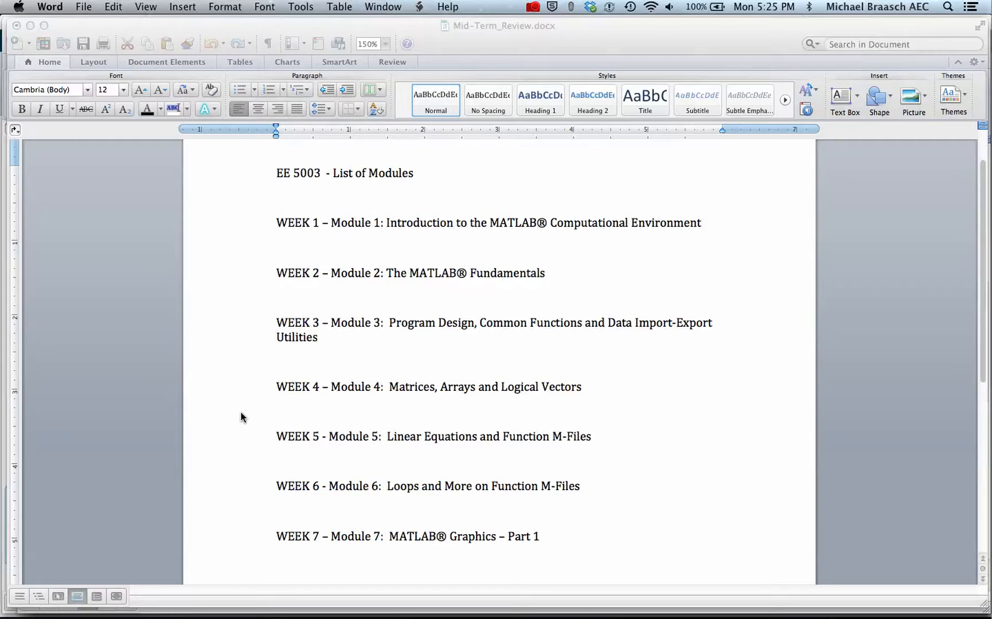
mouse_move(248, 393)
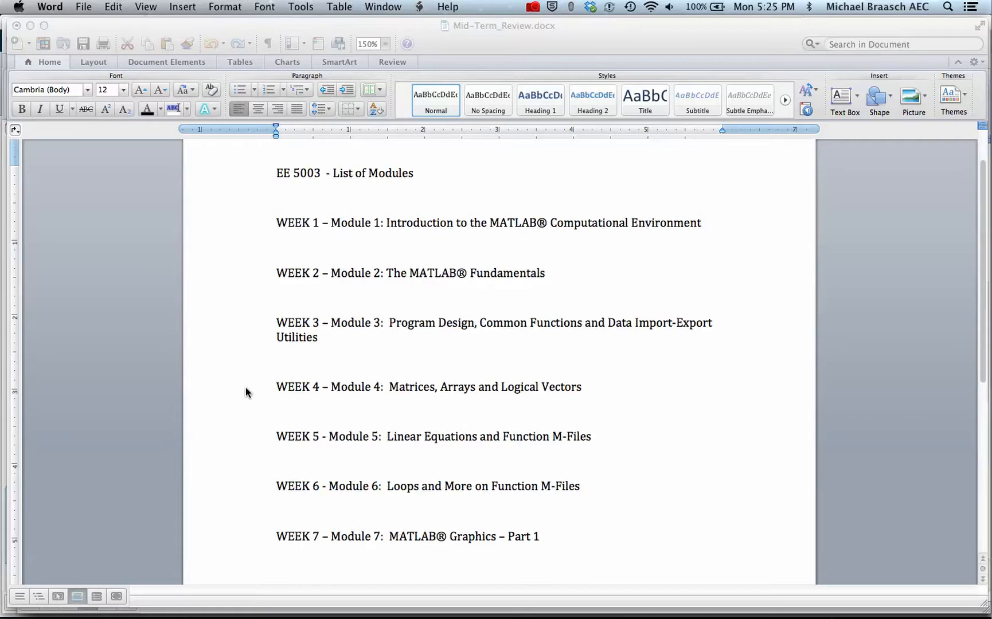
mouse_move(515, 424)
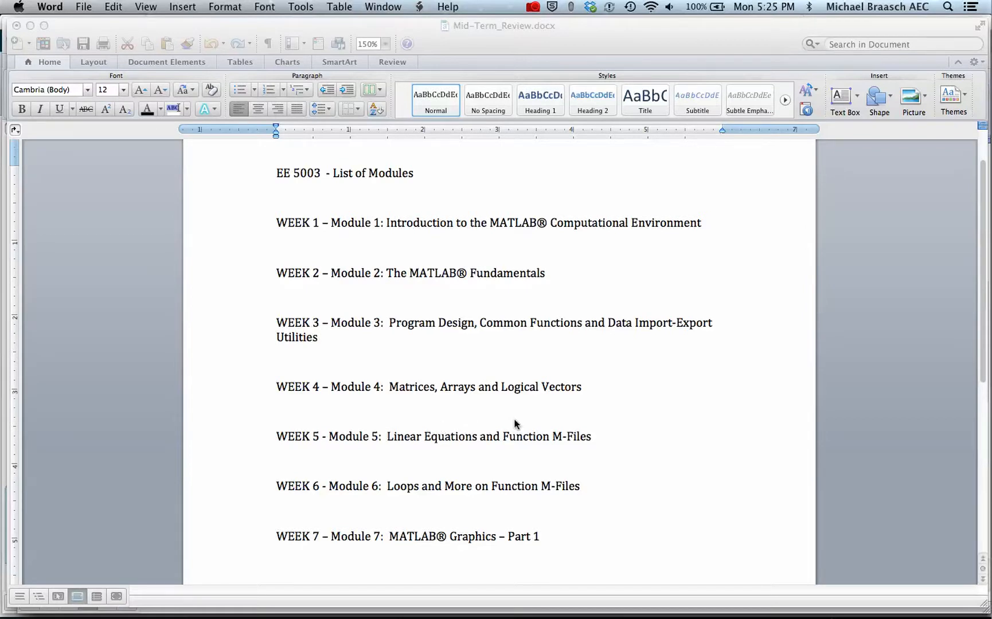
mouse_move(464, 403)
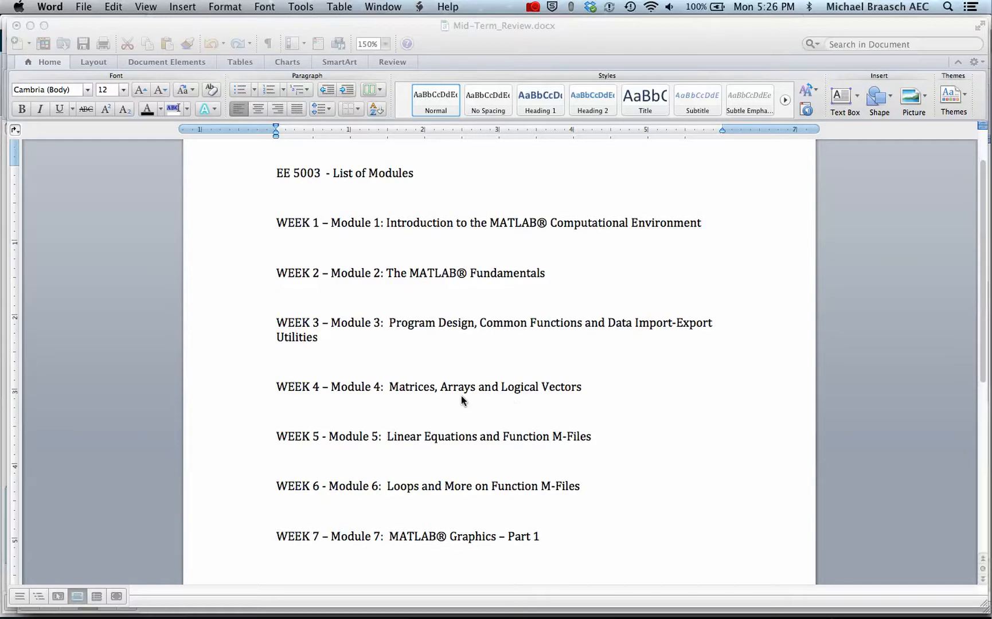
mouse_move(233, 400)
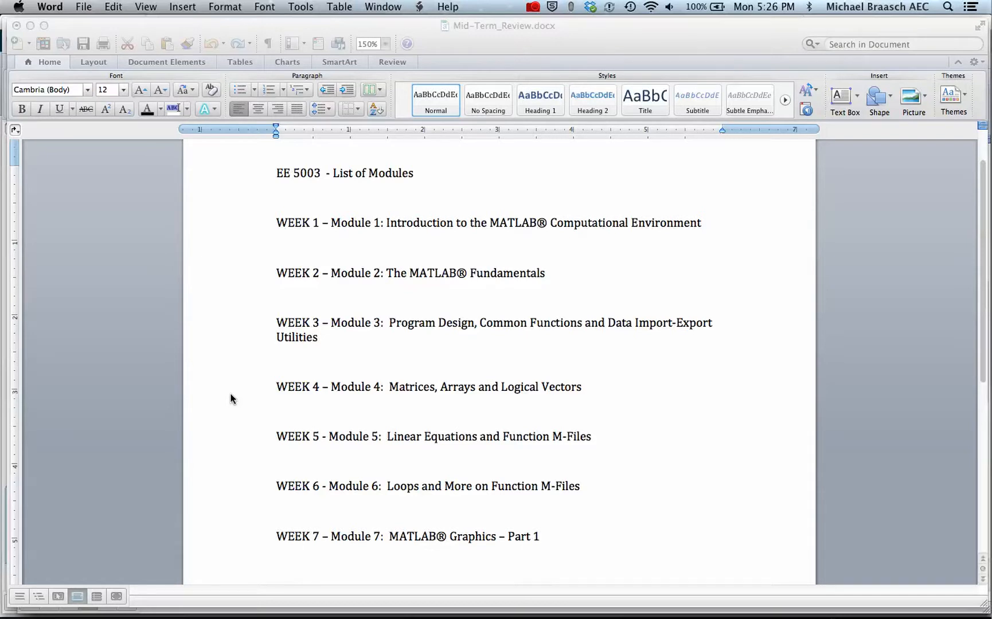
mouse_move(224, 448)
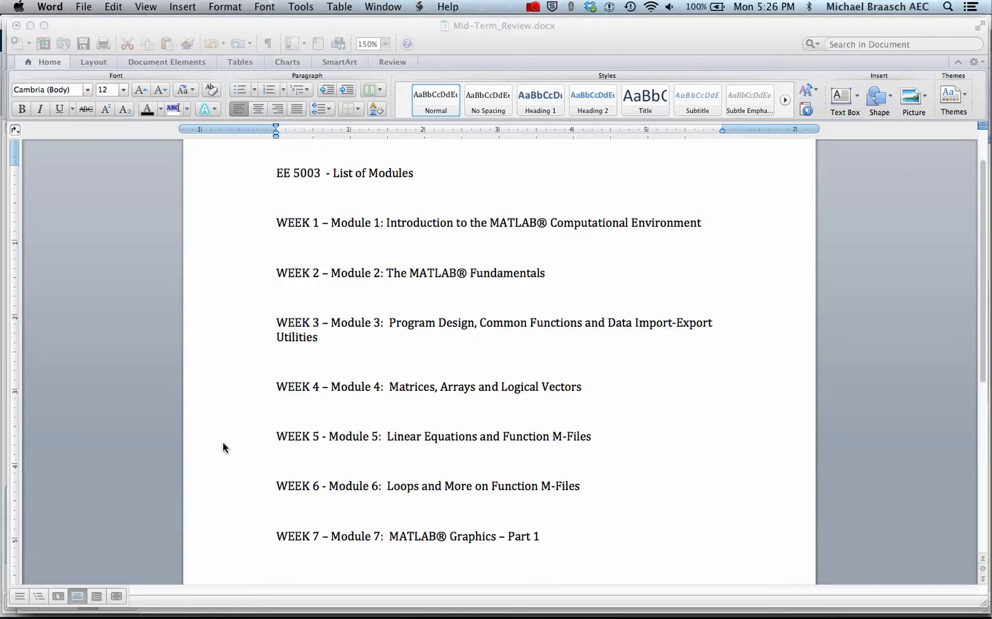
mouse_move(236, 500)
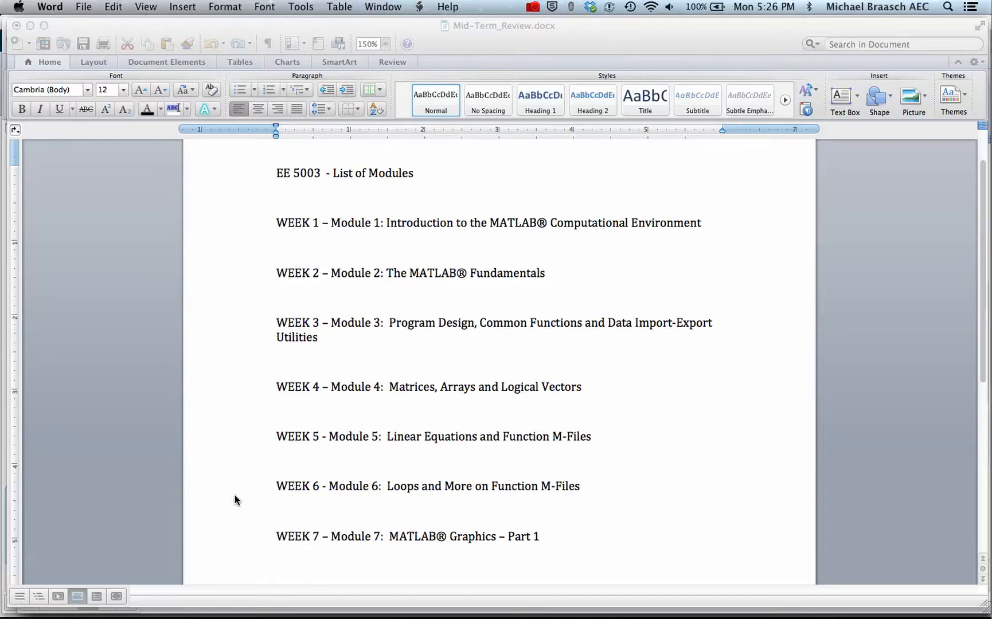
mouse_move(245, 378)
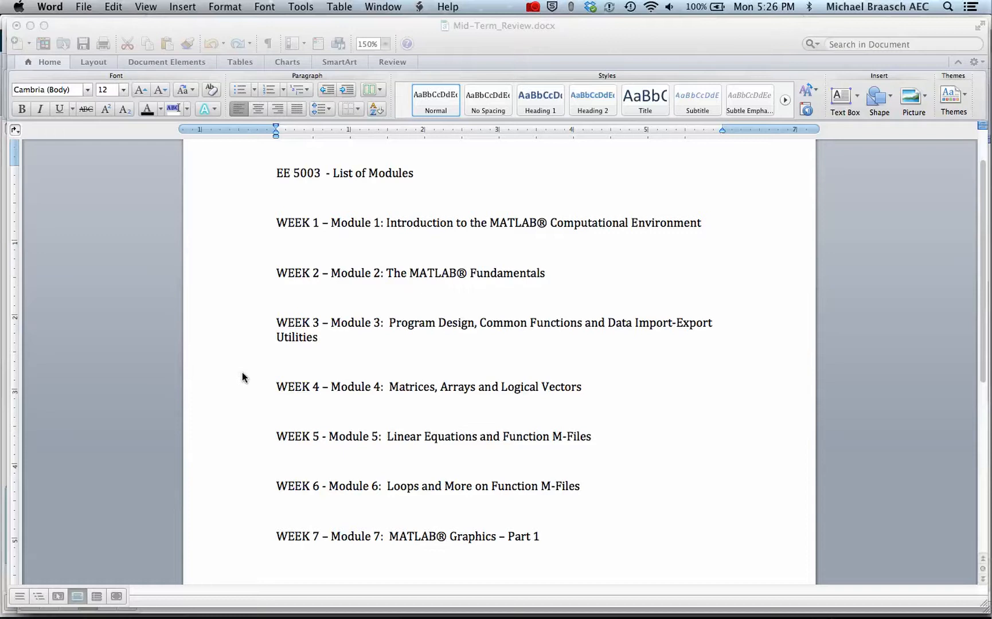
mouse_move(263, 506)
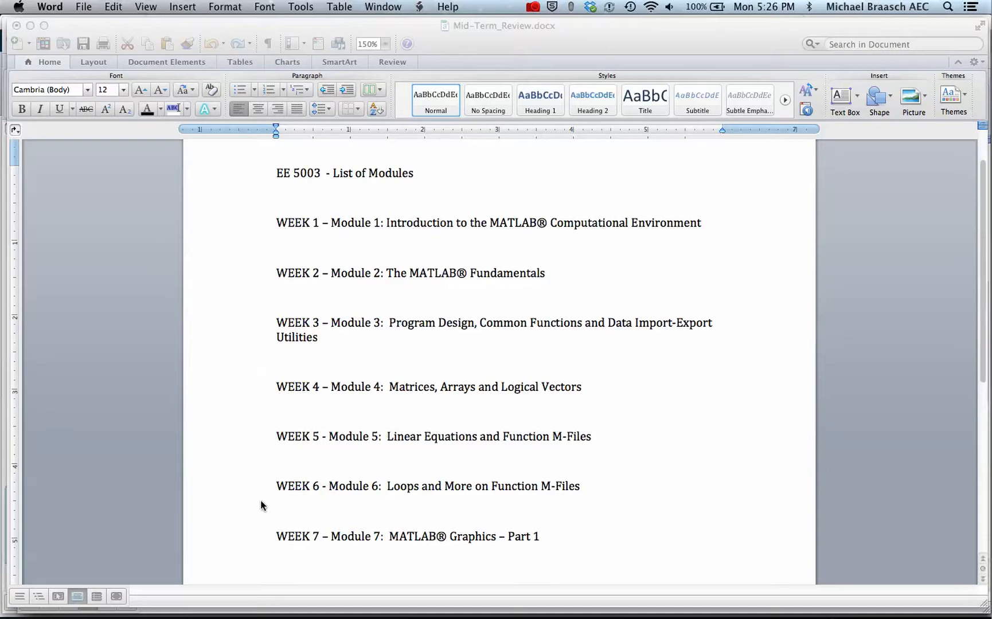
mouse_move(257, 501)
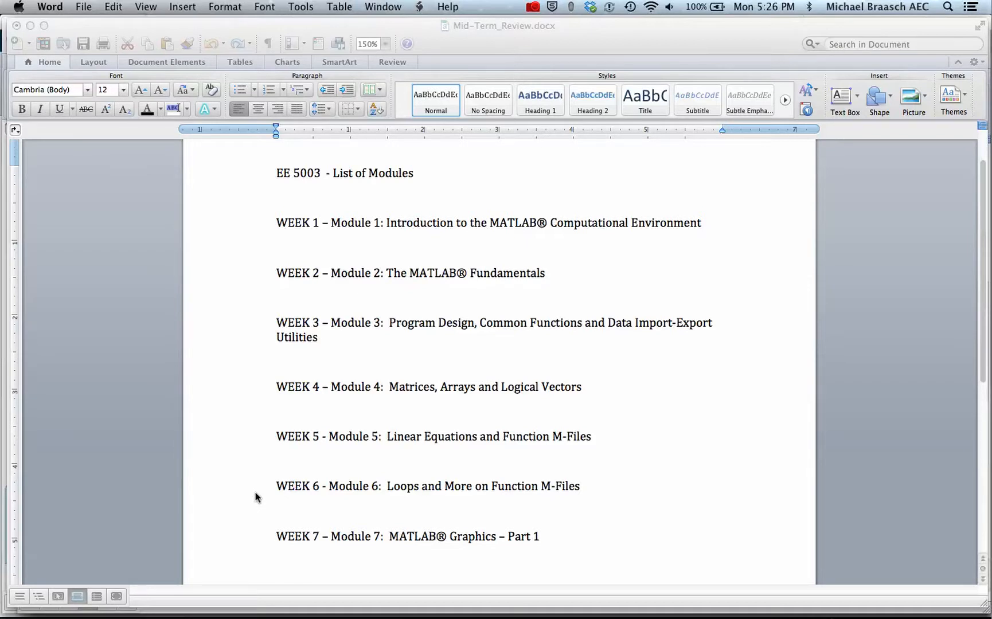
mouse_move(255, 387)
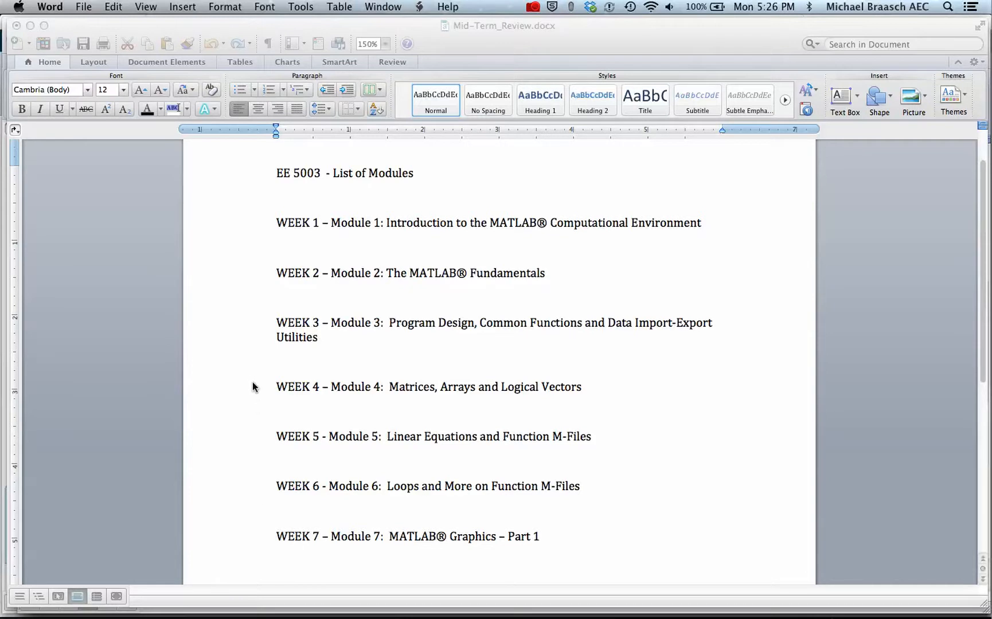
mouse_move(246, 498)
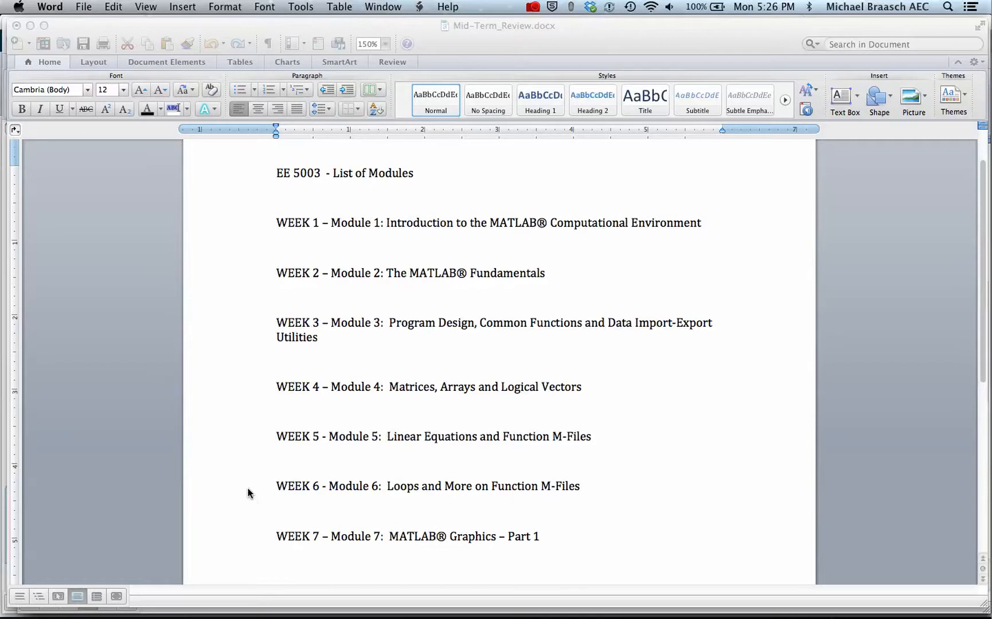
mouse_move(255, 515)
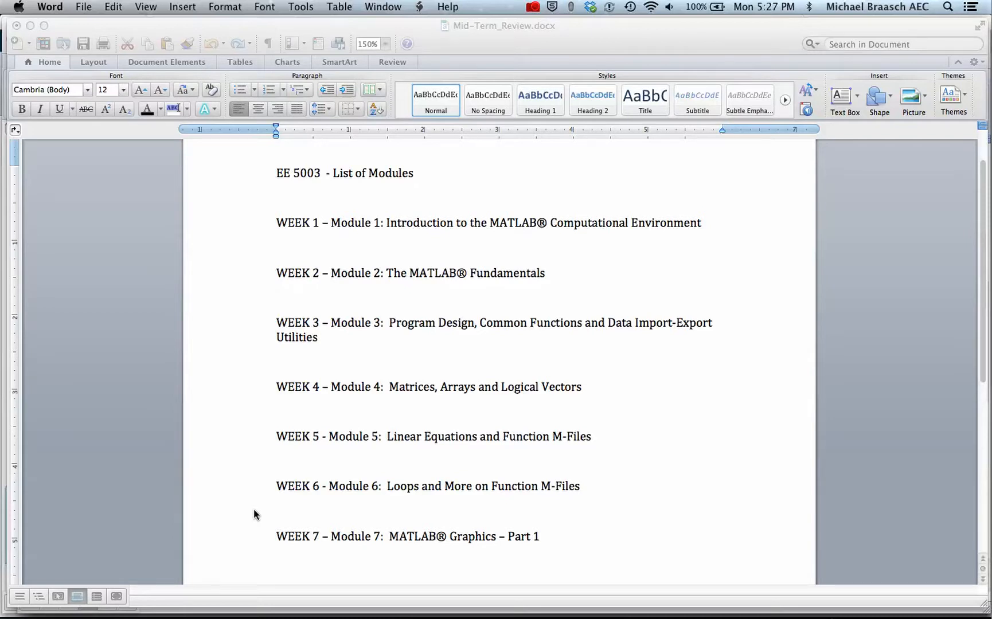
mouse_move(402, 505)
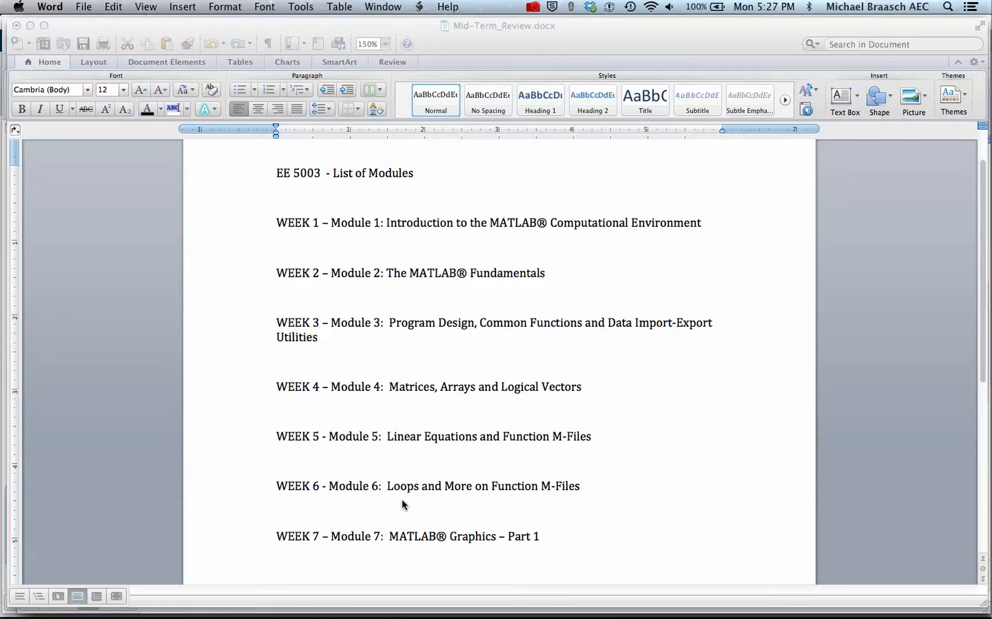
mouse_move(321, 390)
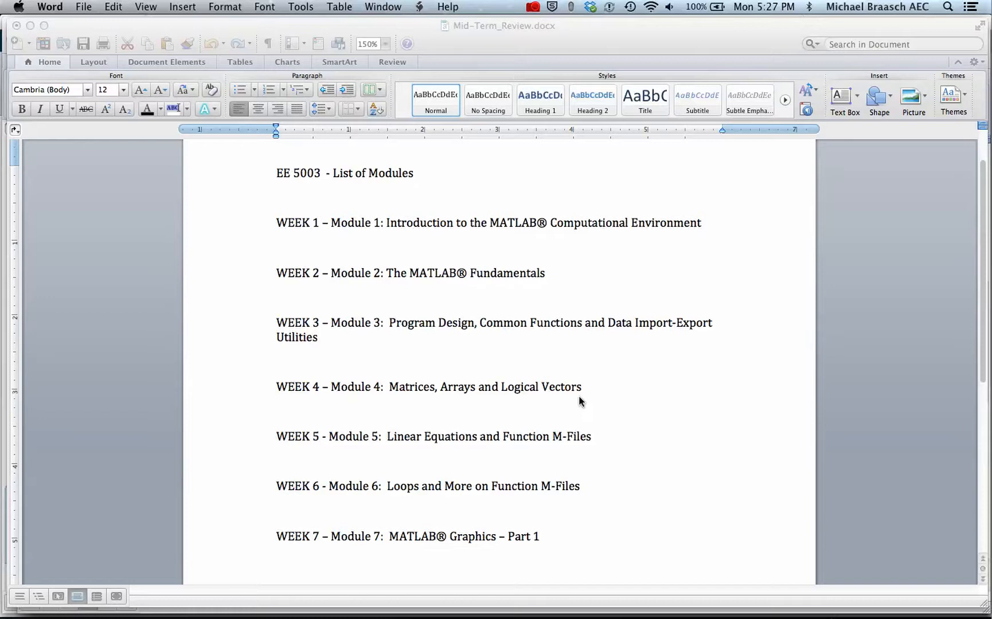
mouse_move(455, 413)
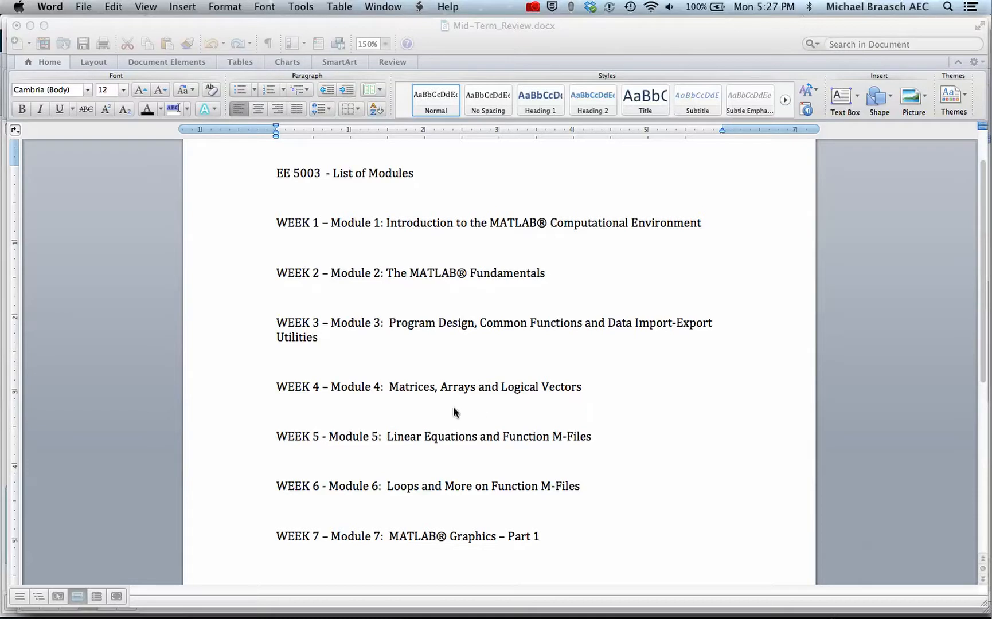
mouse_move(415, 403)
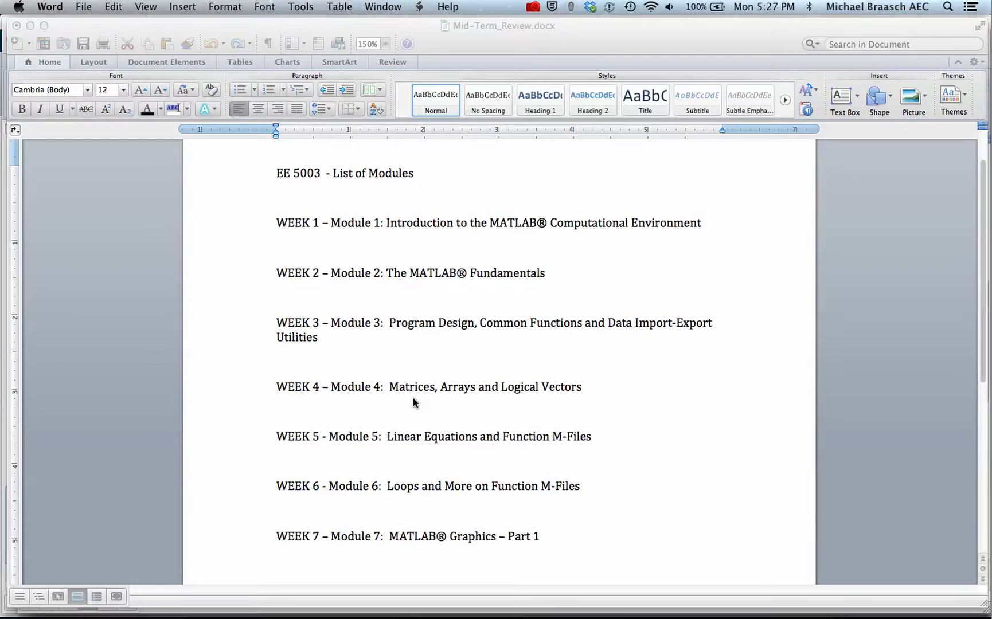
mouse_move(240, 394)
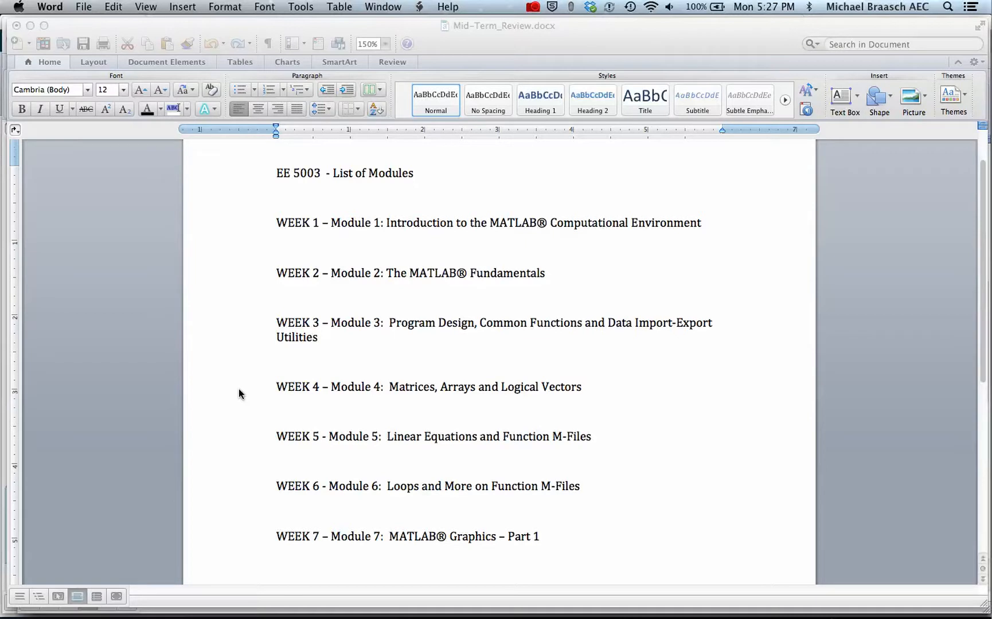